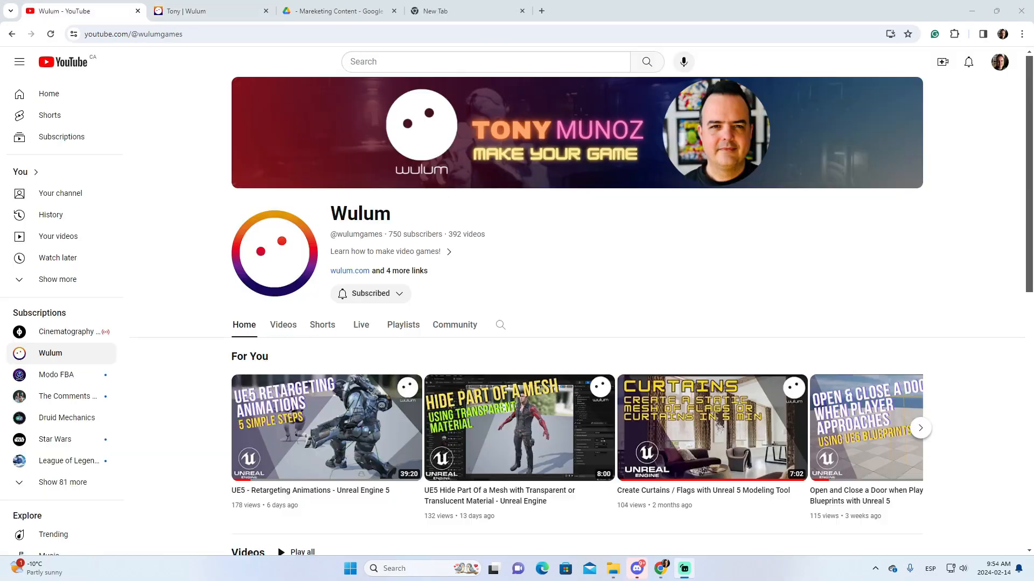
- Play Wulum's 'UE5 - Retargeting Animations' video via the 'Hide Part Of a Mesh' video page
{"action": "left_click", "coordinate": [519, 427]}
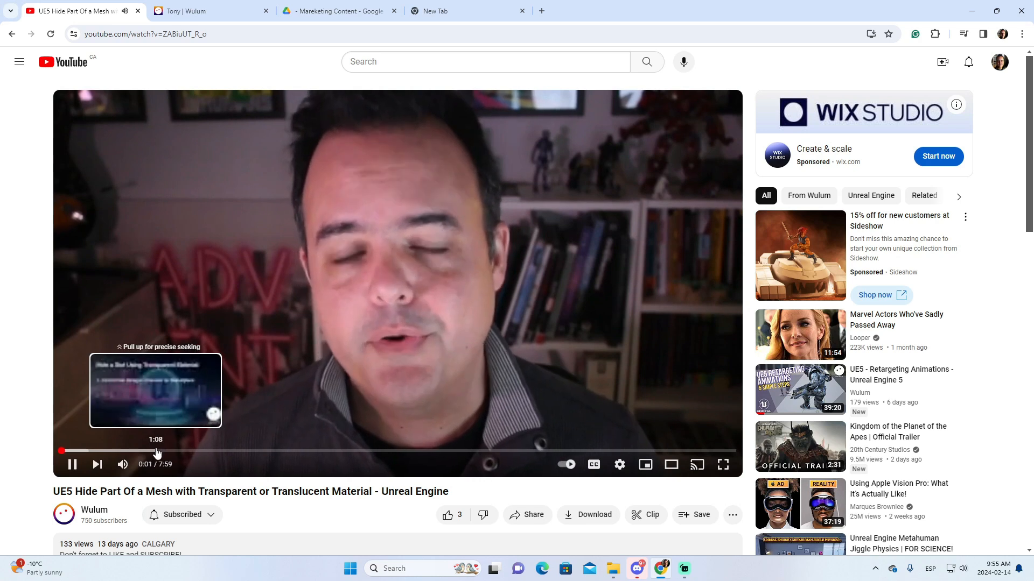
{"action": "left_click", "coordinate": [800, 390]}
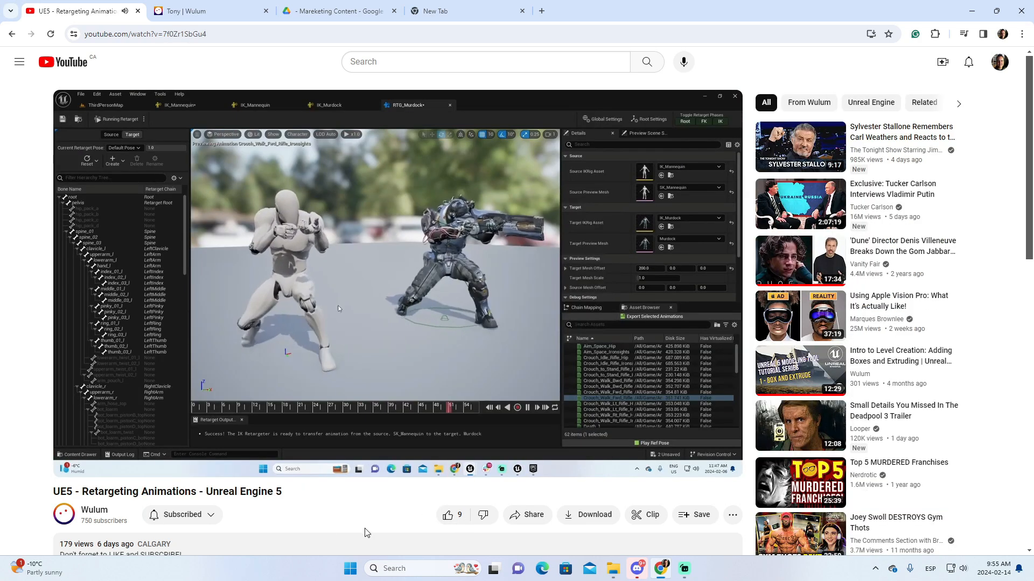
{"action": "left_click", "coordinate": [536, 570]}
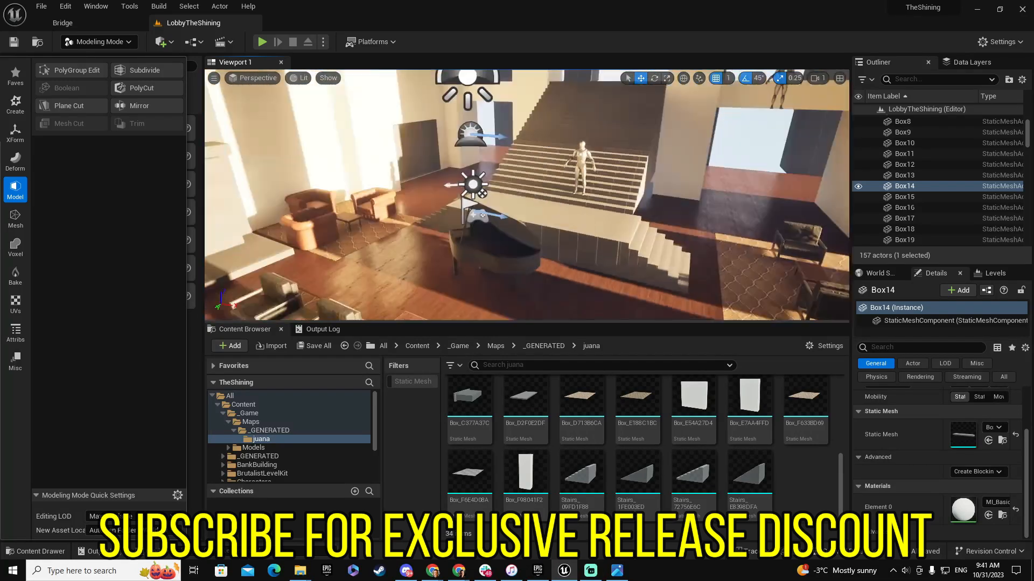
- Show Quixel Bridge handrail results with the Modular Saloon Trim and Rail details
{"action": "left_click", "coordinate": [62, 22]}
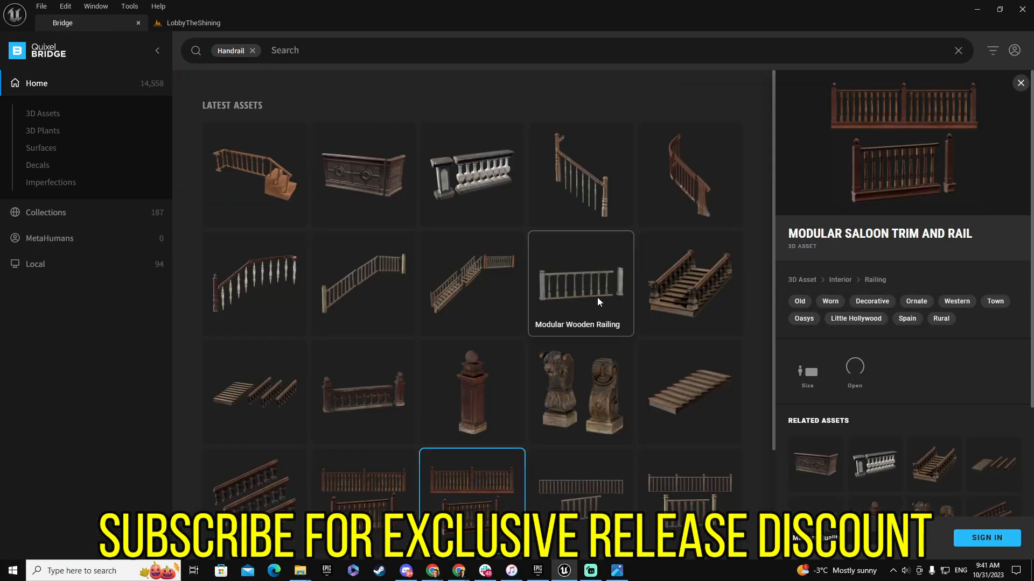